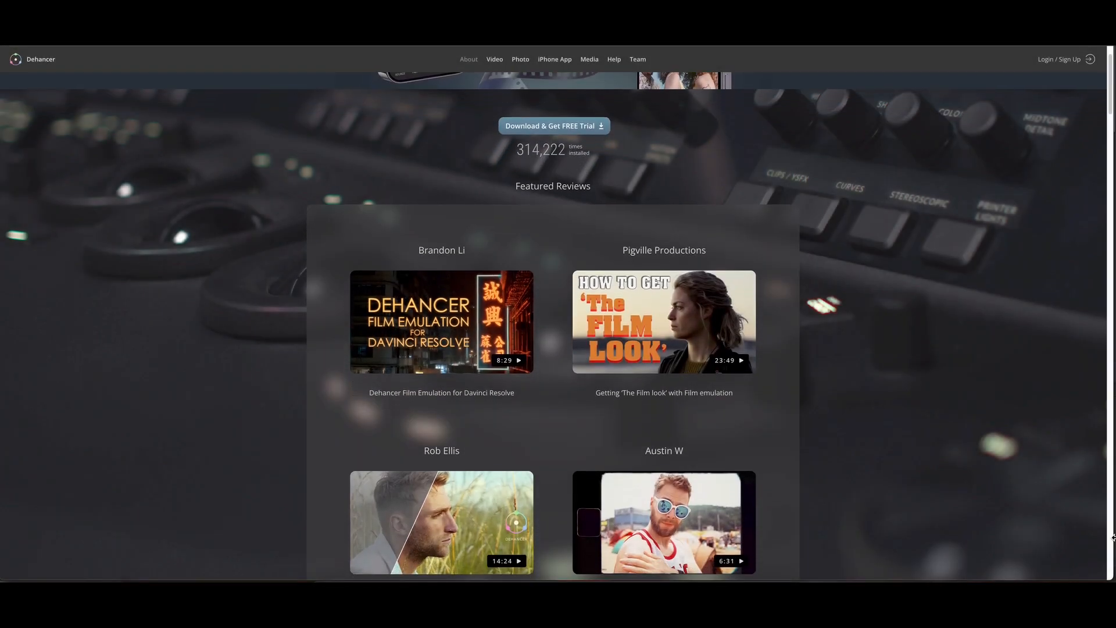
Scroll the Dehancer homepage past Featured Reviews to the Film Profiles, Grain, Bloom and Halation tools.
scroll("down", 3)
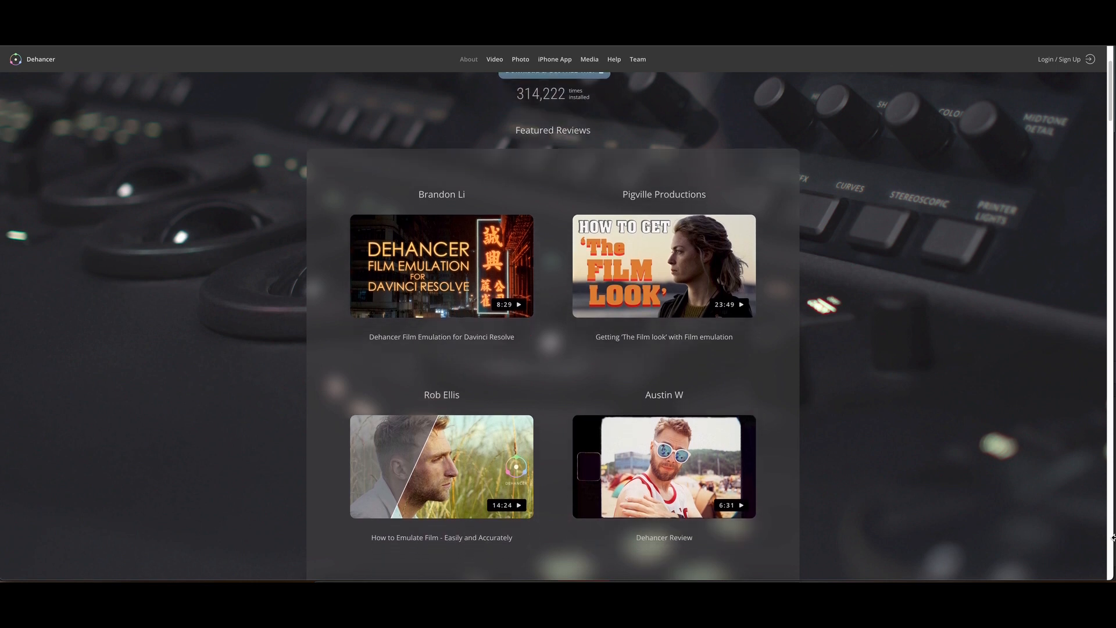
scroll("down", 3)
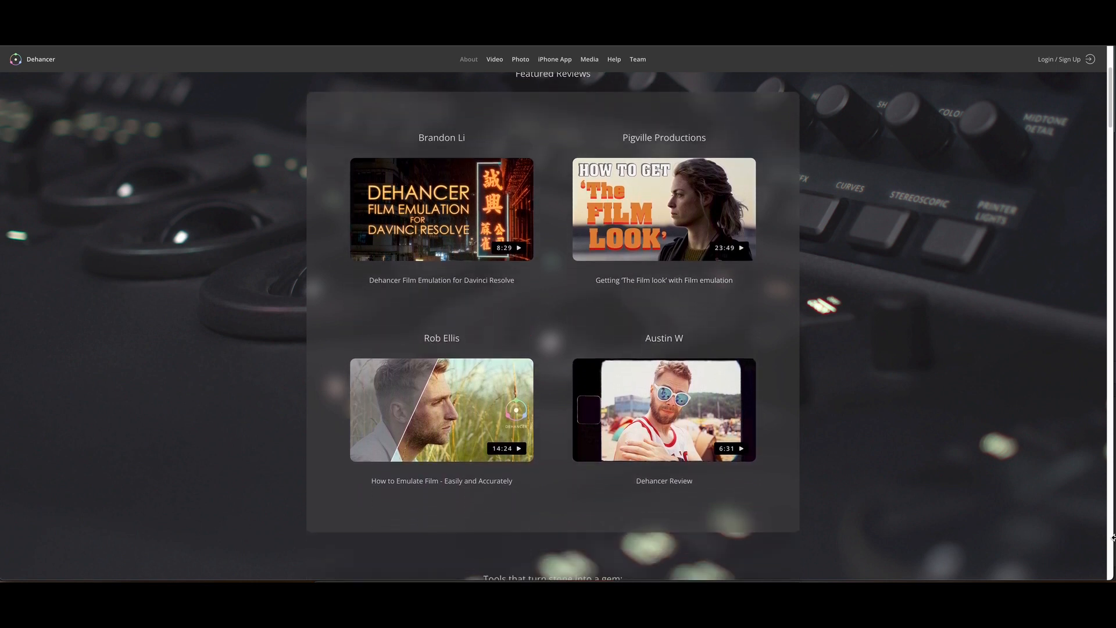
scroll("down", 3)
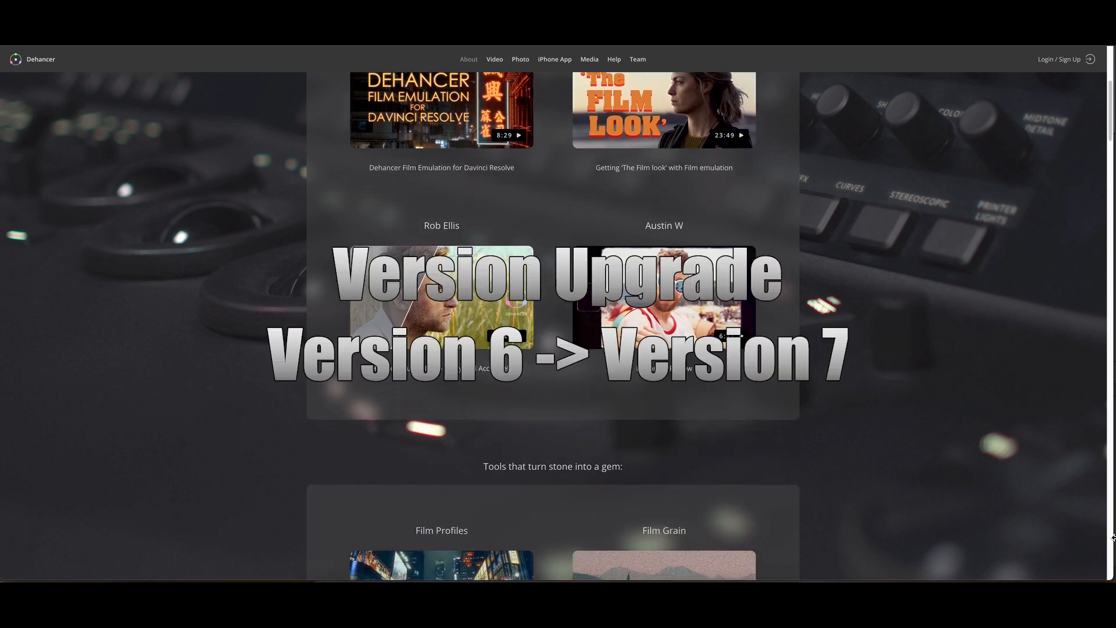
scroll("down", 3)
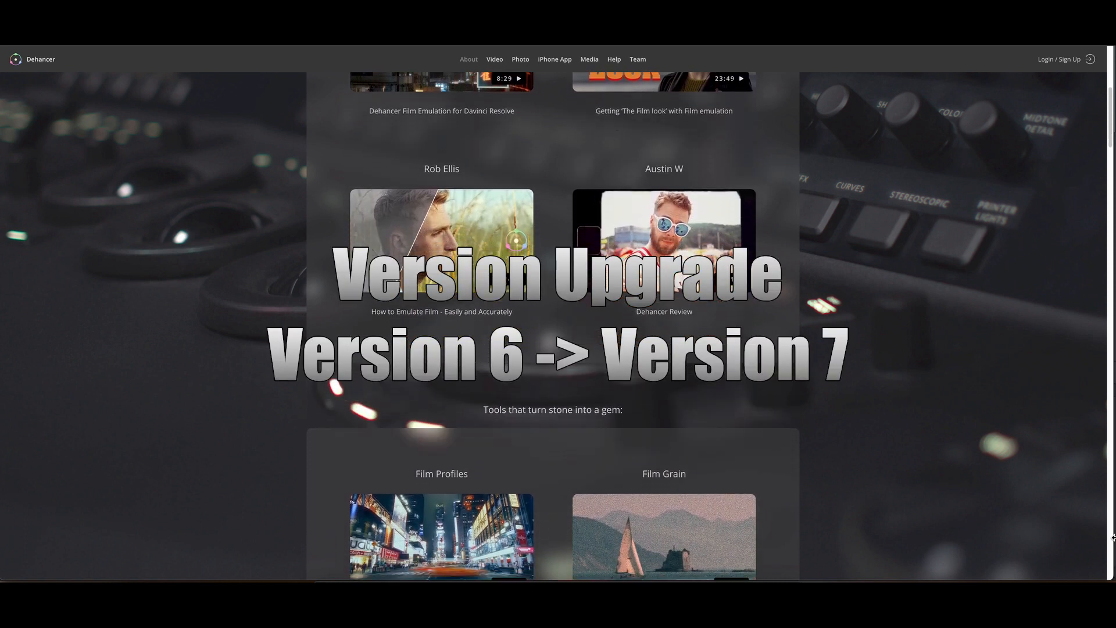
scroll("down", 3)
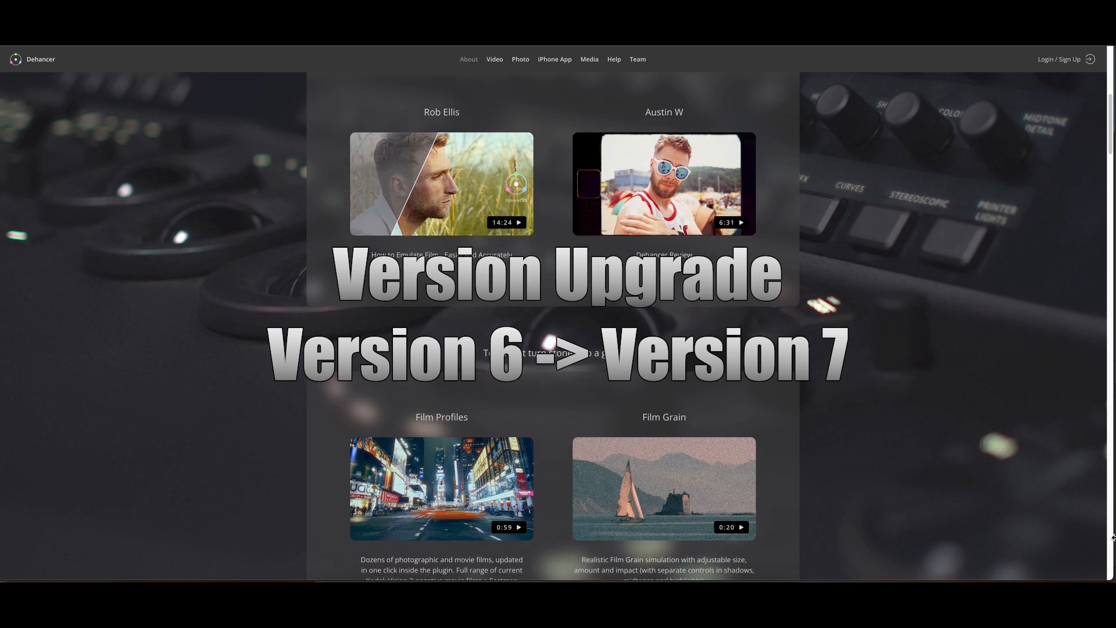
scroll("down", 3)
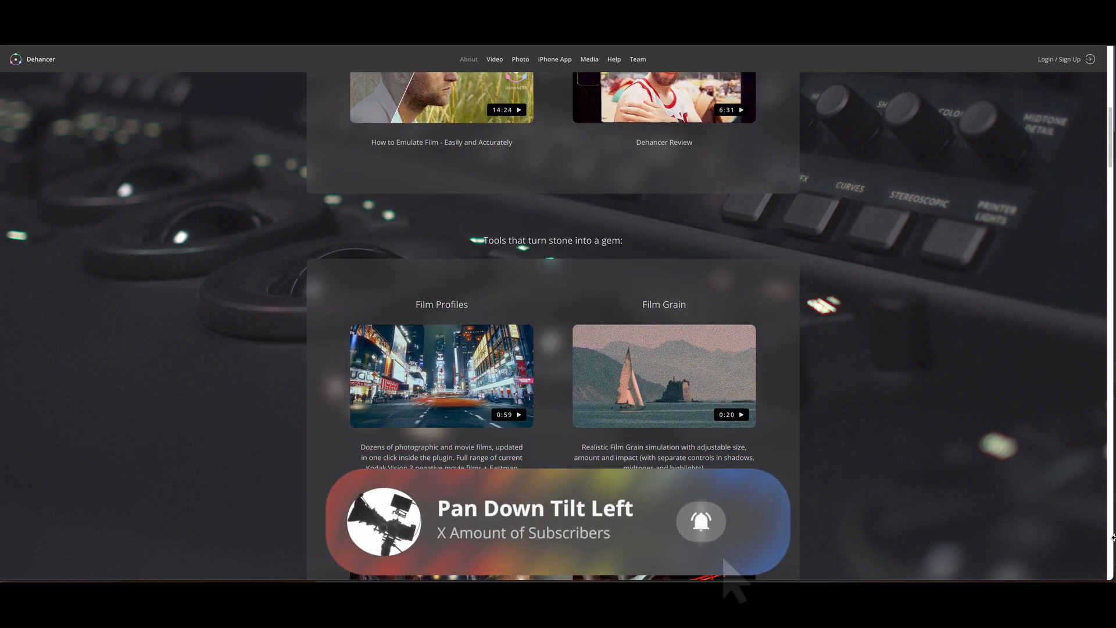
scroll("down", 3)
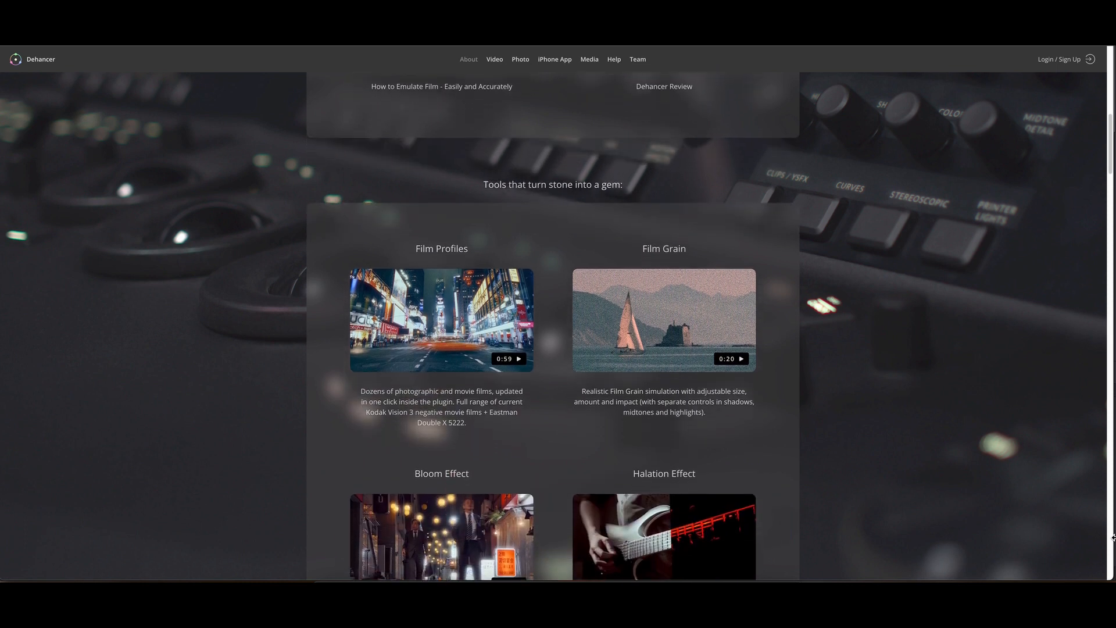
scroll("down", 3)
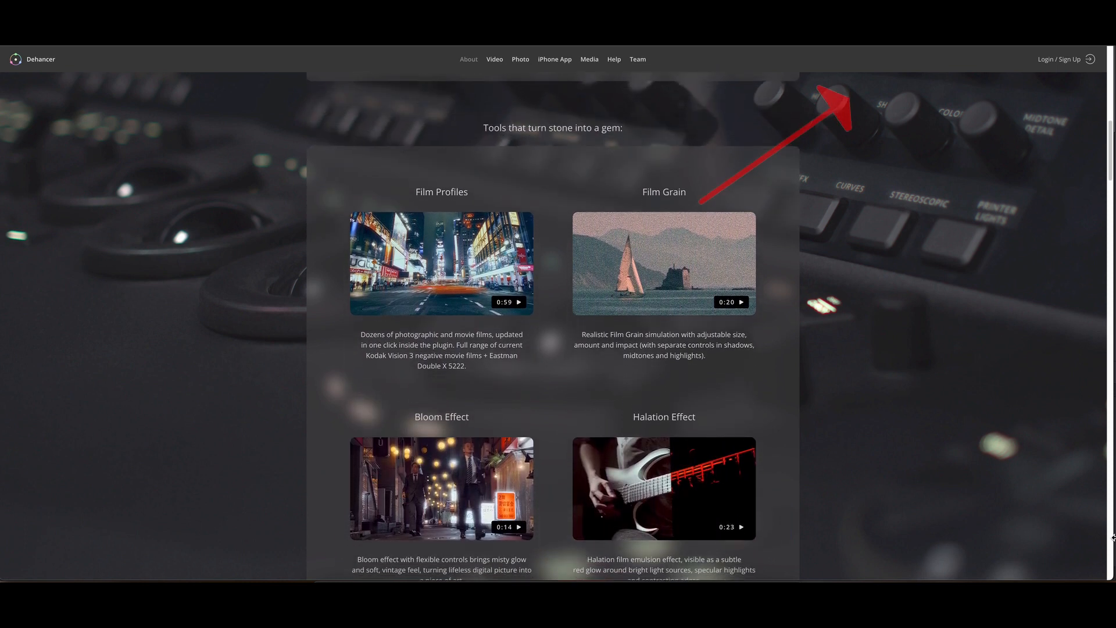
scroll("down", 3)
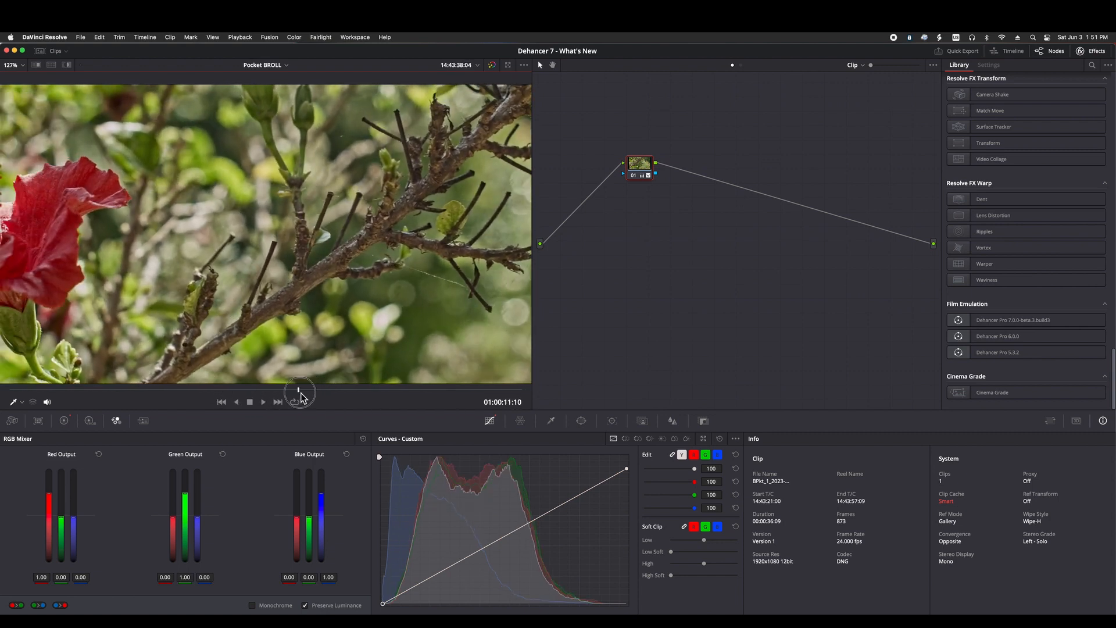
Drag Dehancer Pro 7.0.0-beta.3.build3 from Film Emulation onto the clip's node.
left_click_drag(299, 391, 389, 396)
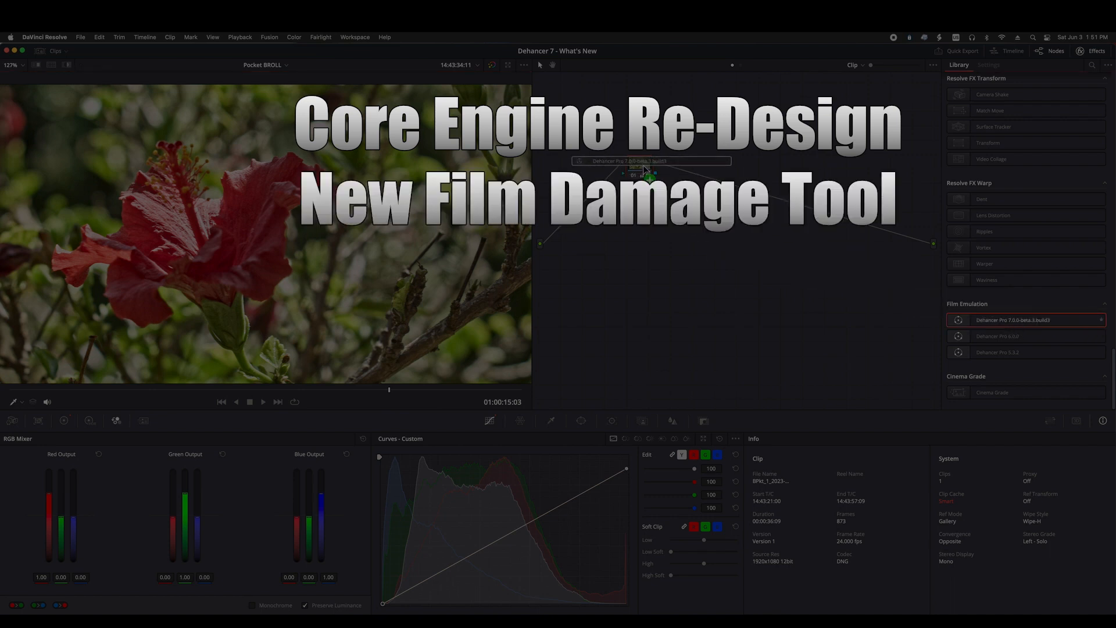
Show Dehancer Pro 7's Settings tab and scroll through its Input, Film, Expand and Print controls.
left_click(989, 65)
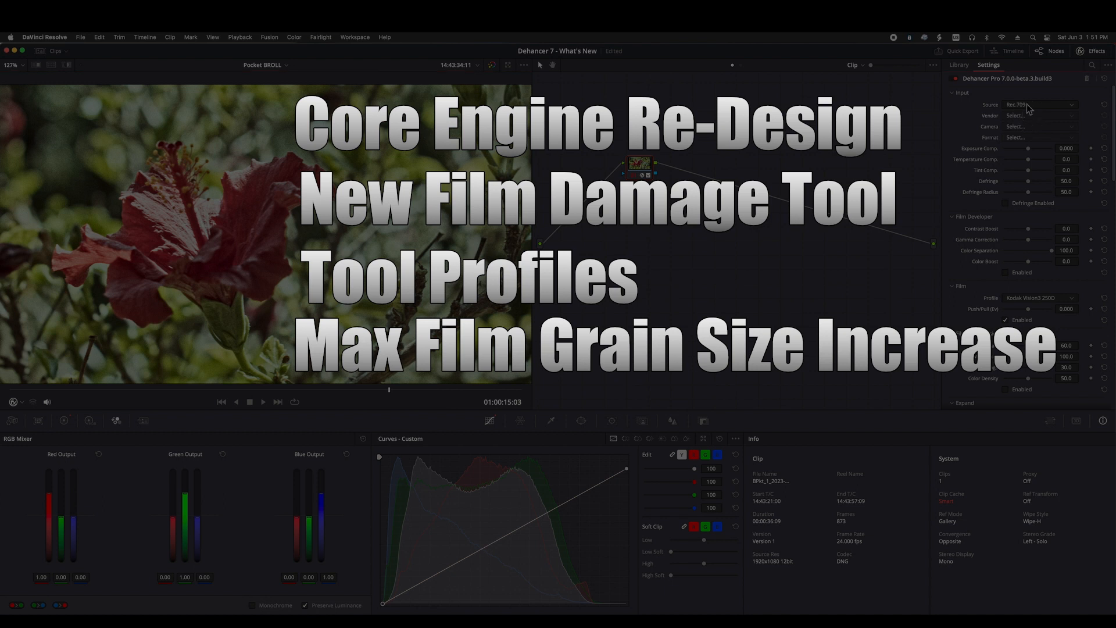
left_click(1039, 105)
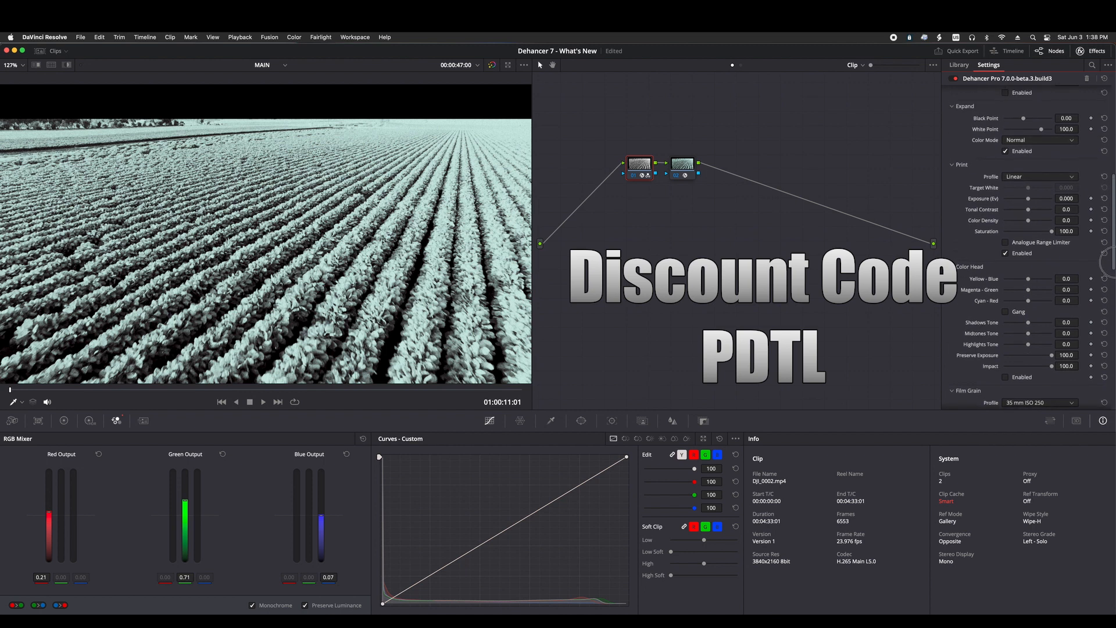
scroll("down", 3)
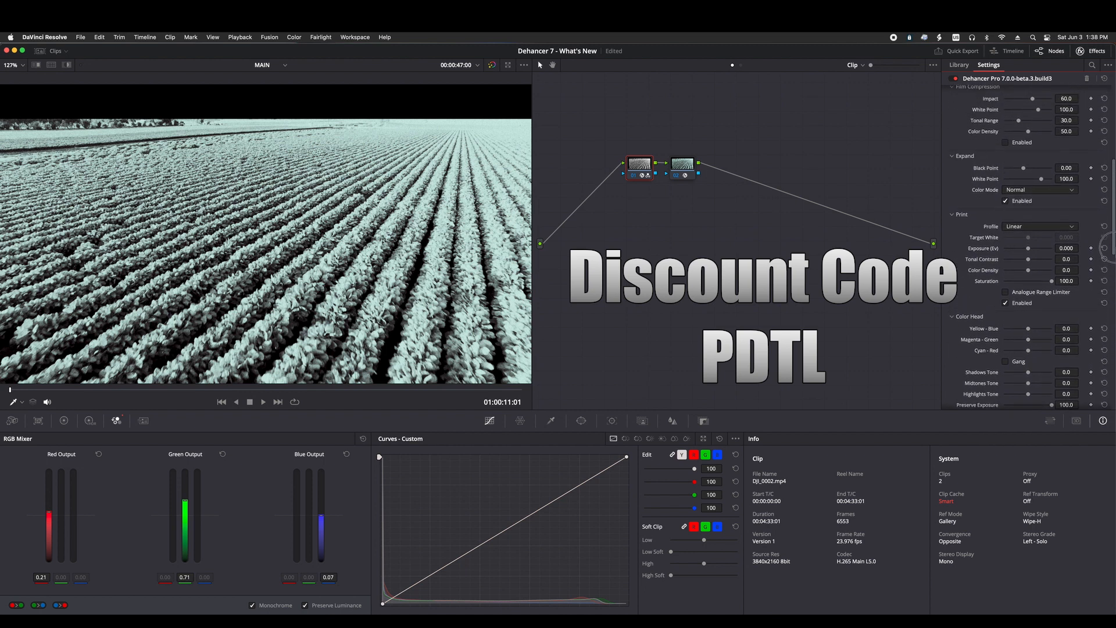